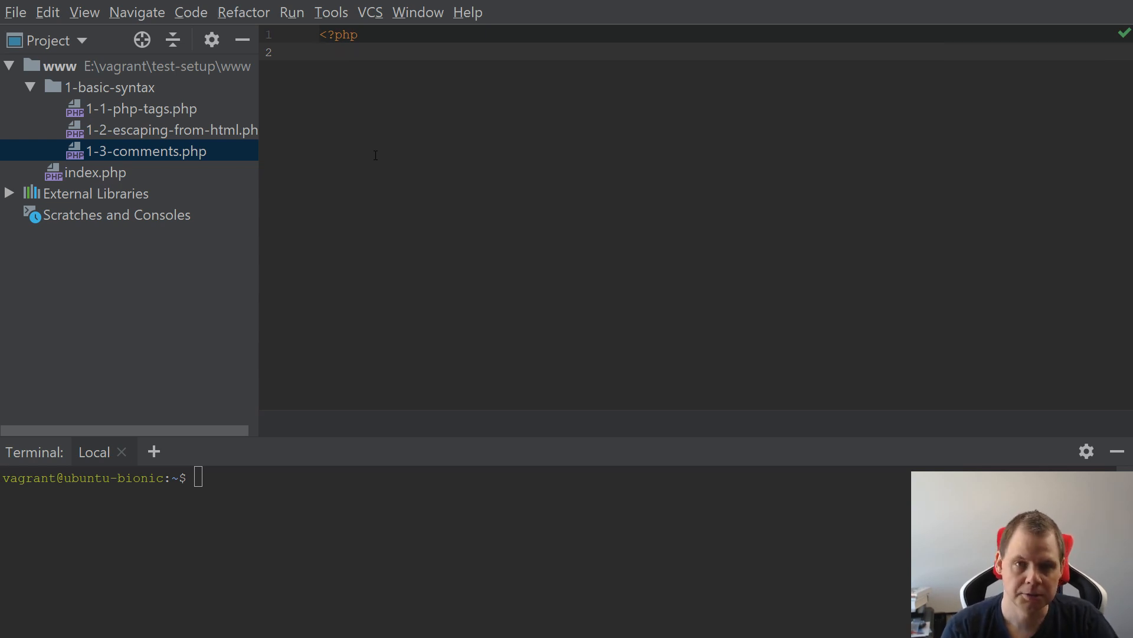
Write '# Single line of comments' and '// This is a secound way to use single line comments'.
{"action": "type", "text": "#"}
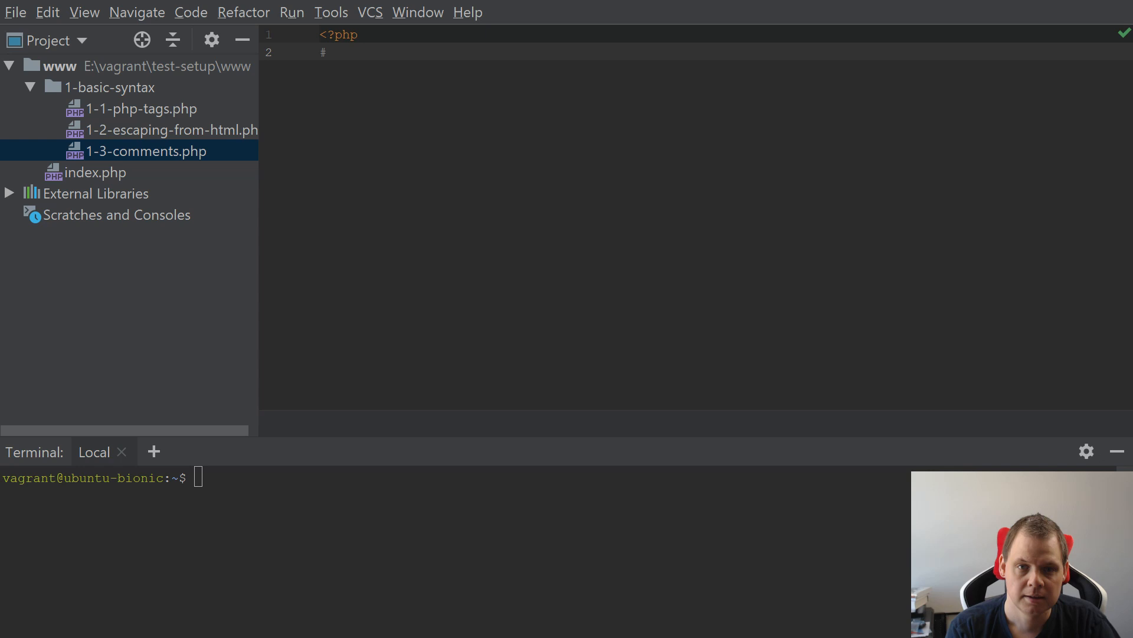
{"action": "type", "text": "Single line of comments"}
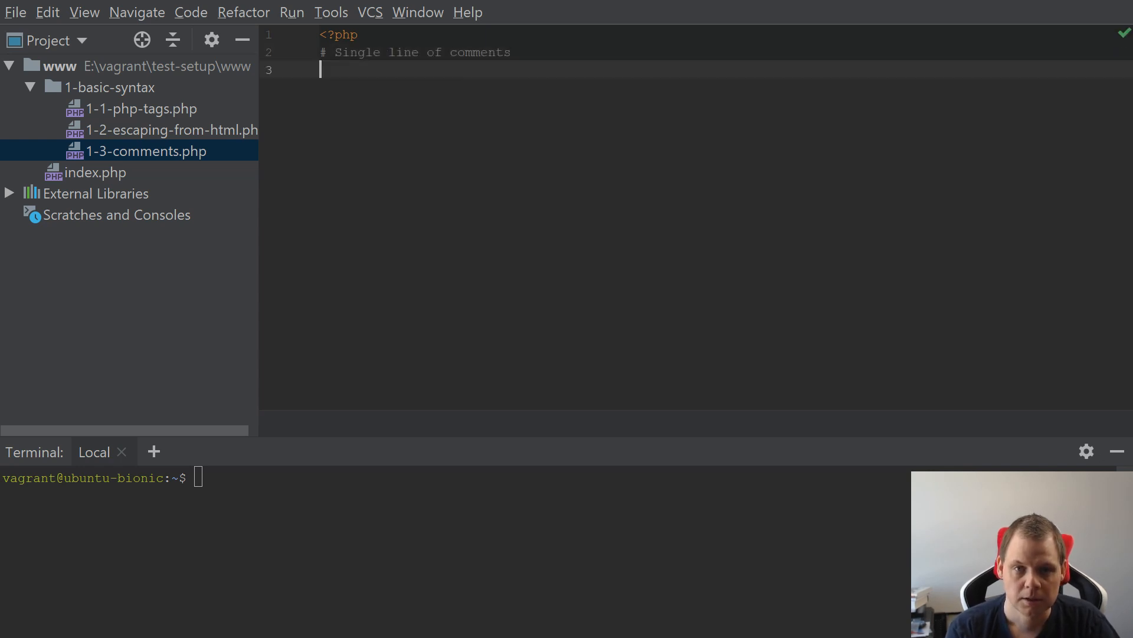
{"action": "type", "text": "// This is a"}
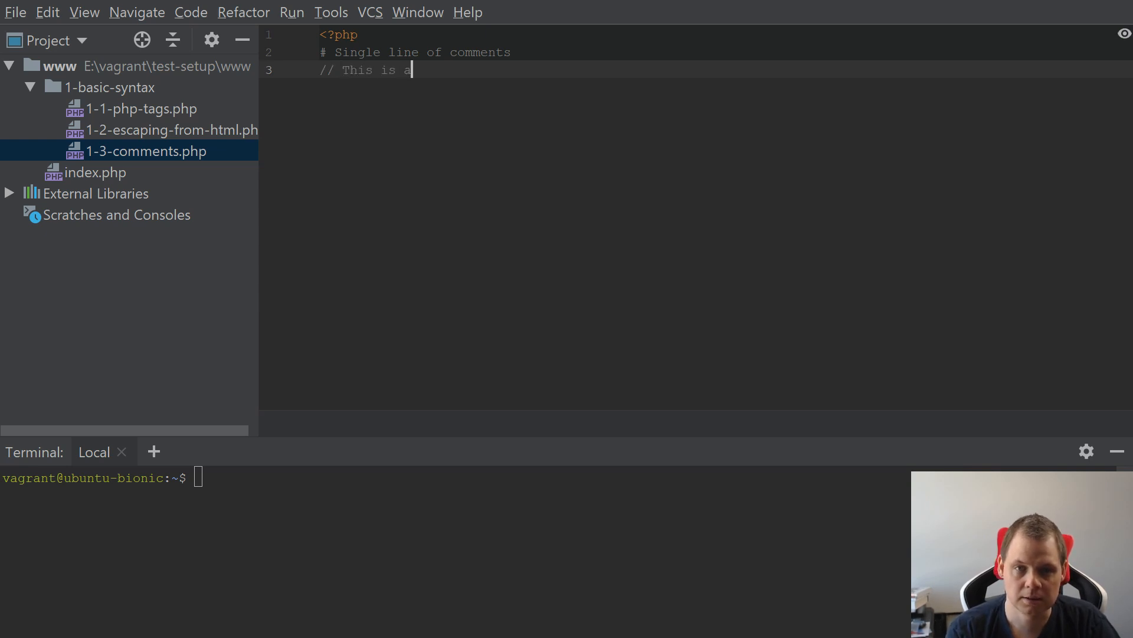
{"action": "type", "text": "secound w"}
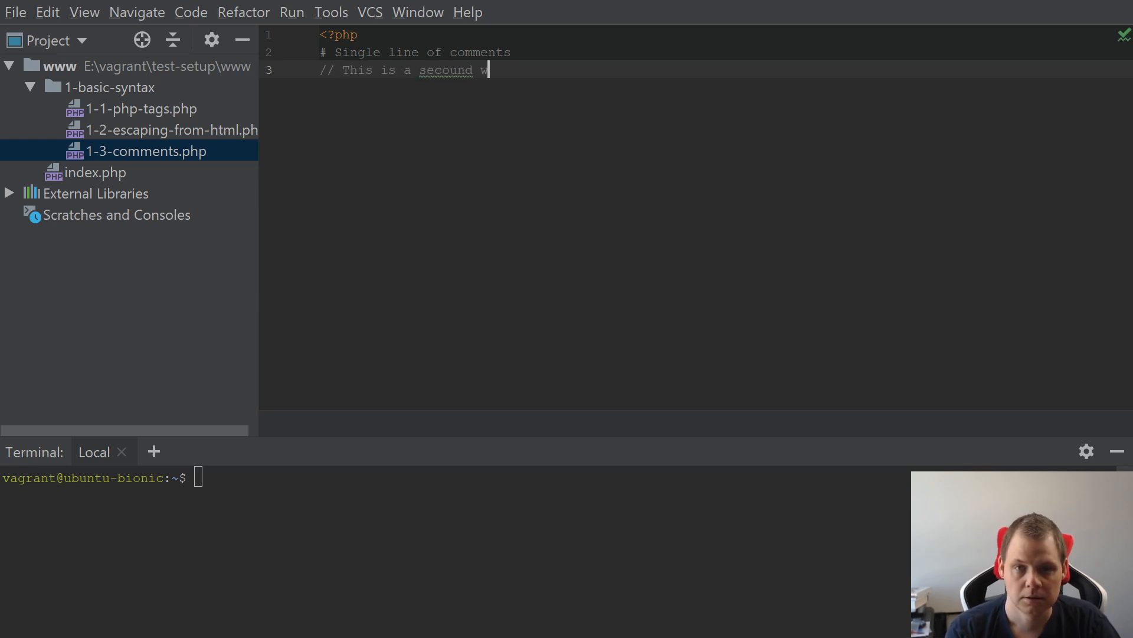
{"action": "type", "text": "ay to"}
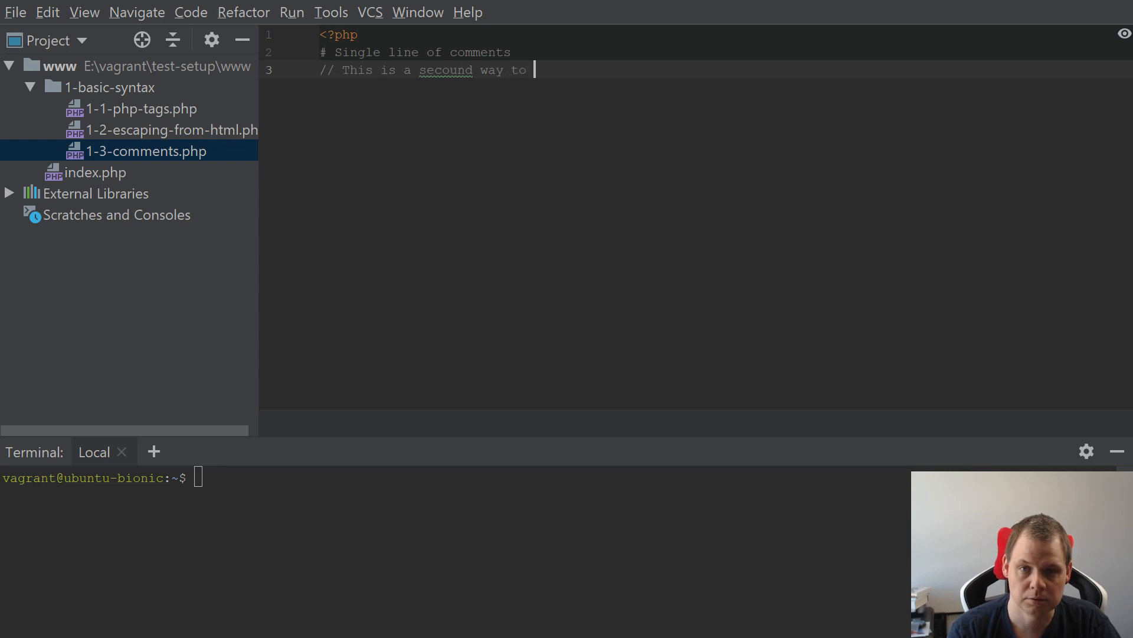
{"action": "type", "text": "use single line comment"}
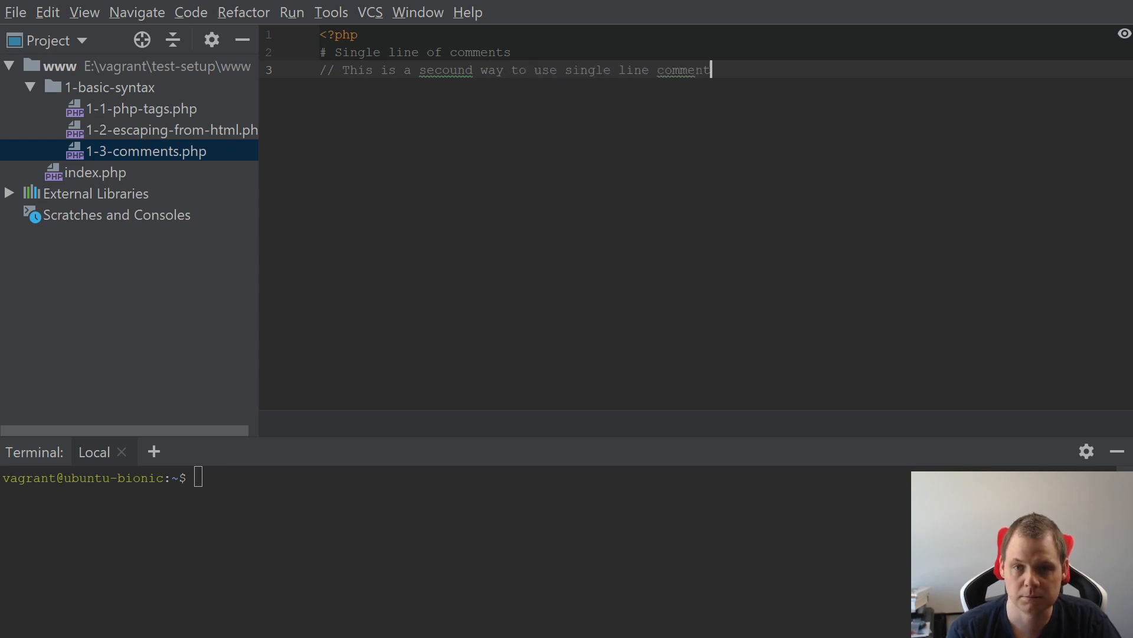
{"action": "type", "text": "s"}
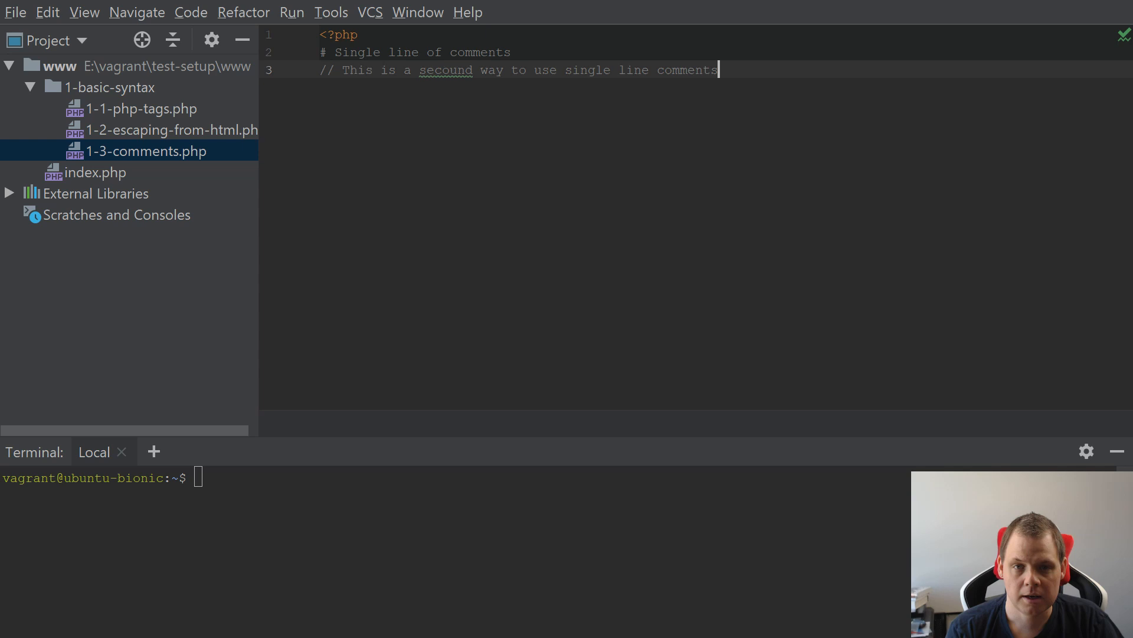
{"action": "key", "text": "Enter"}
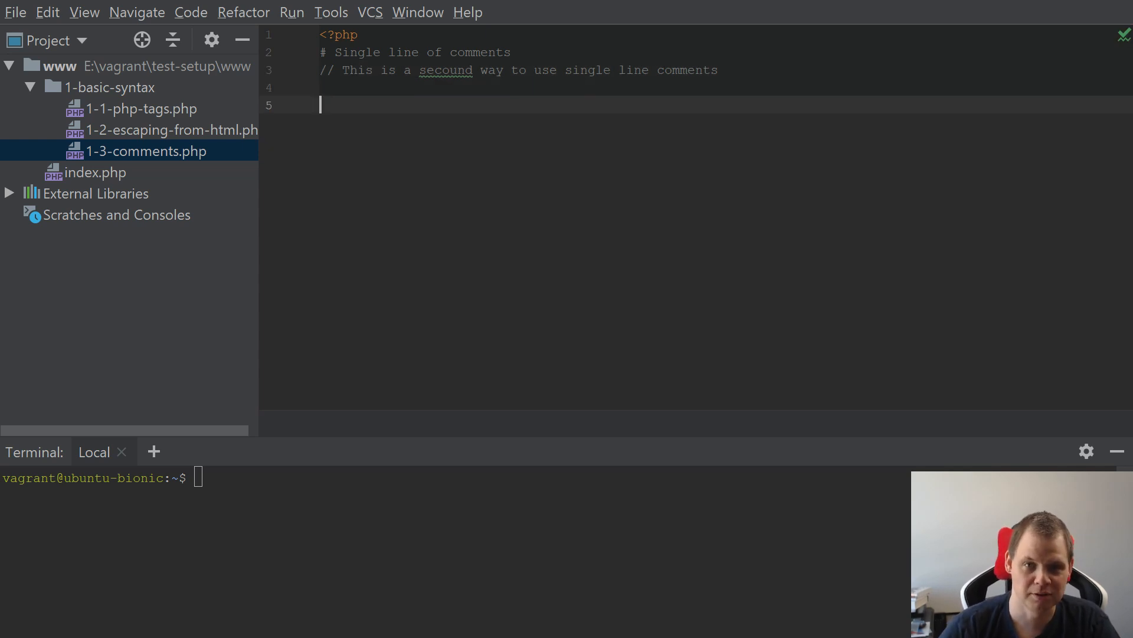
Write a /* */ block comment with lines 'This is my', 'multi line of', 'comments'.
{"action": "type", "text": "/*"}
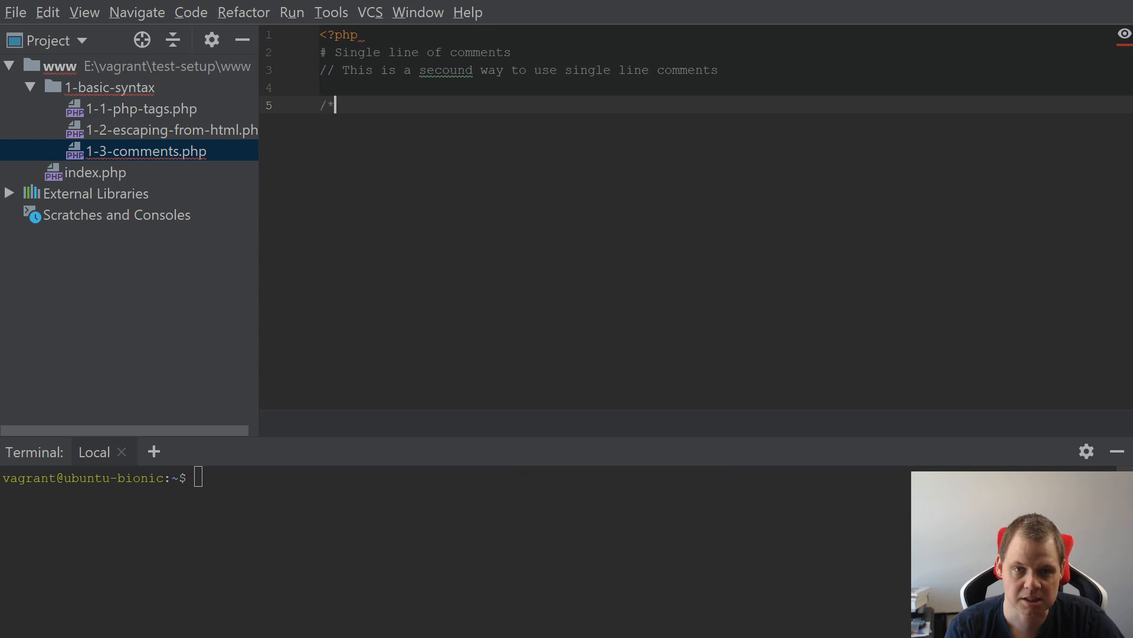
{"action": "key", "text": "Enter"}
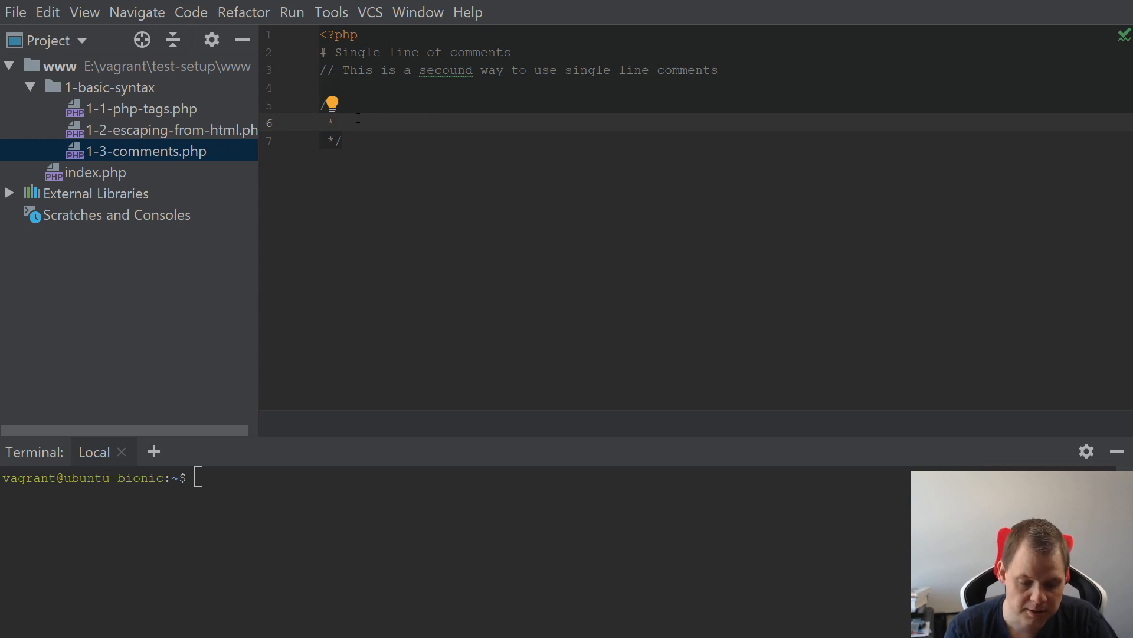
{"action": "type", "text": "This is my"}
{"action": "type", "text": "* multi line of"}
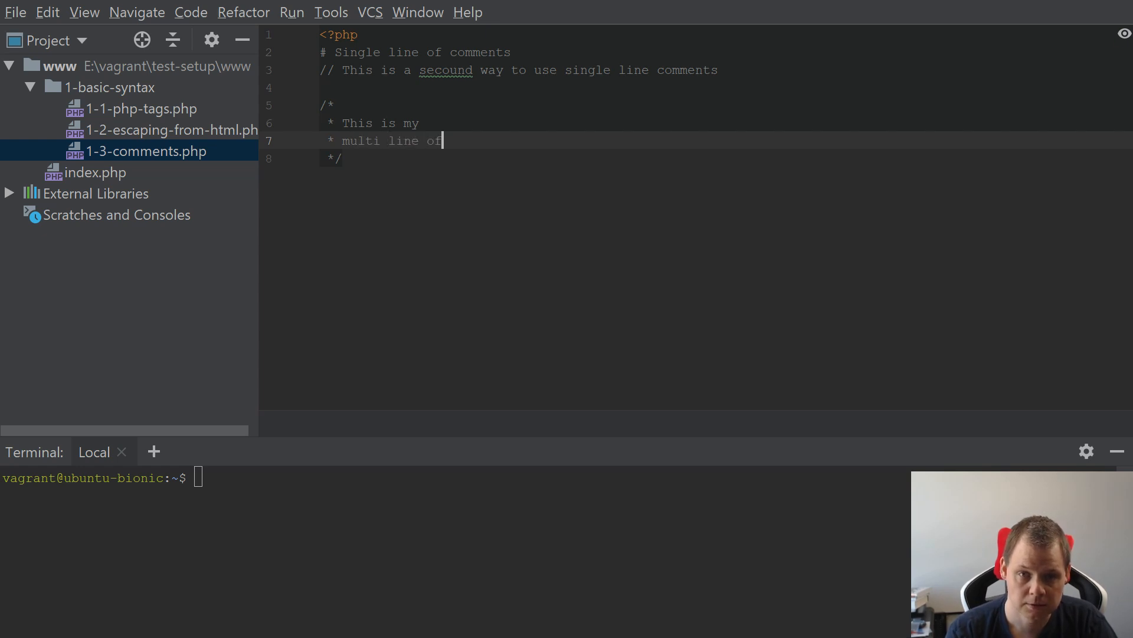
{"action": "type", "text": "comments"}
{"action": "type", "text": "/"}
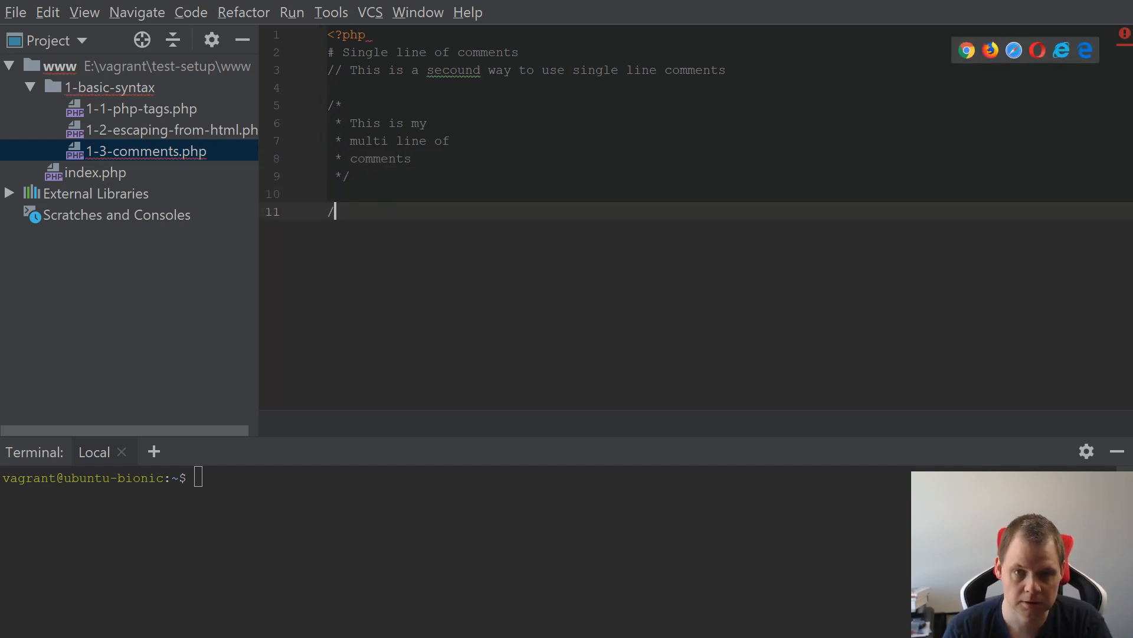
Write an unstarred /* */ comment 'this is', 'my multi', 'line of', 'comments' and select it.
{"action": "type", "text": "* */"}
{"action": "type", "text": "co"}
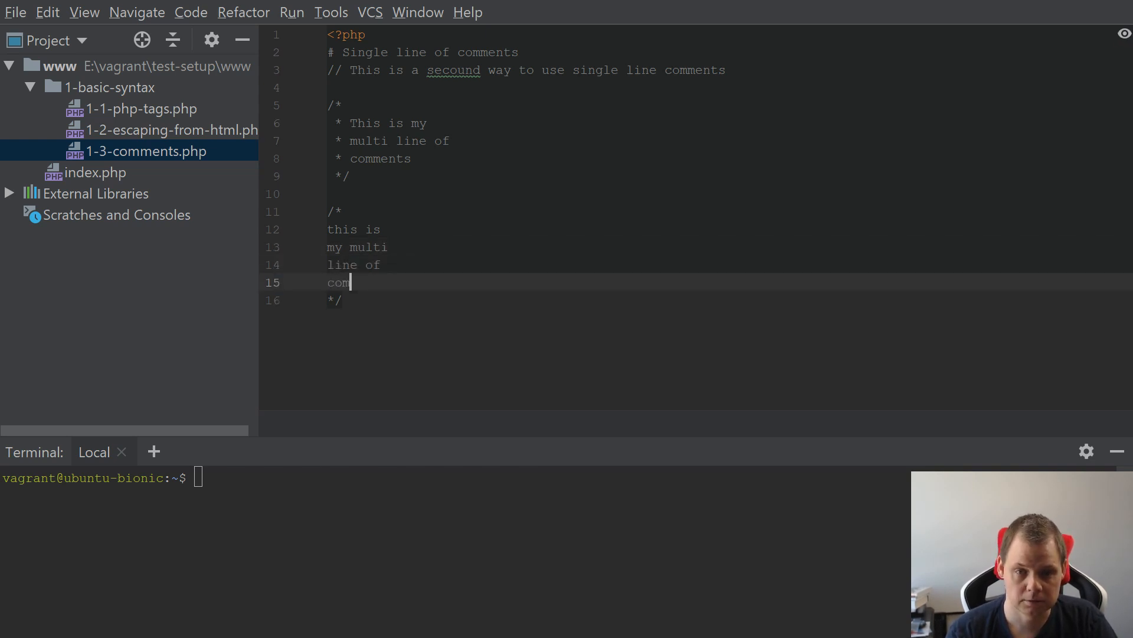
{"action": "type", "text": "ments"}
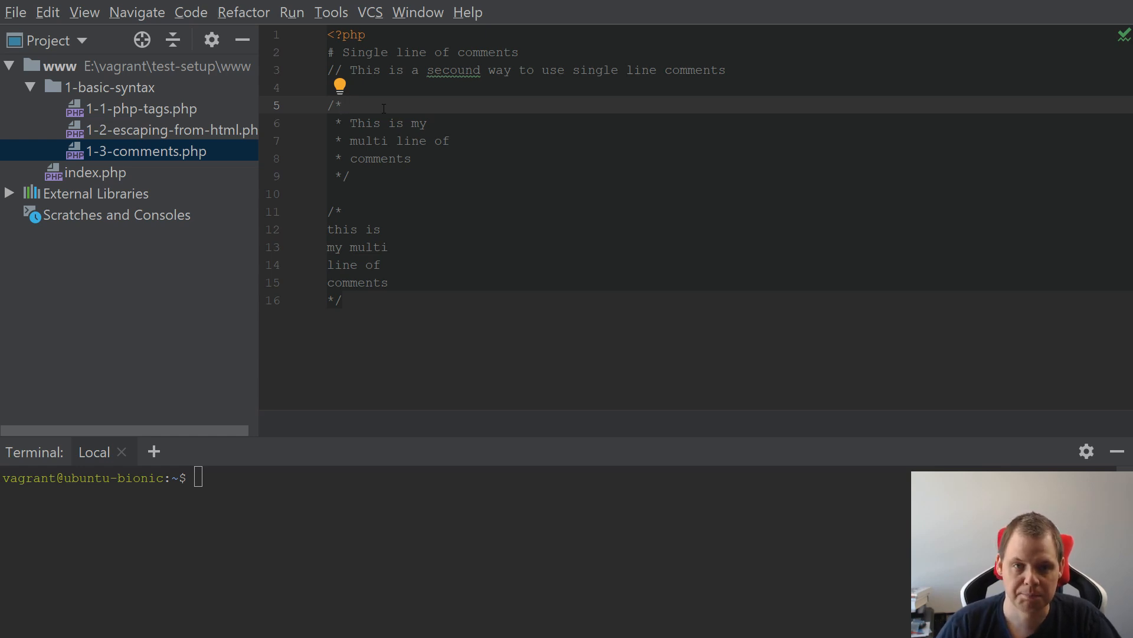
{"action": "left_click_drag", "start_coordinate": [341, 105], "coordinate": [352, 175]}
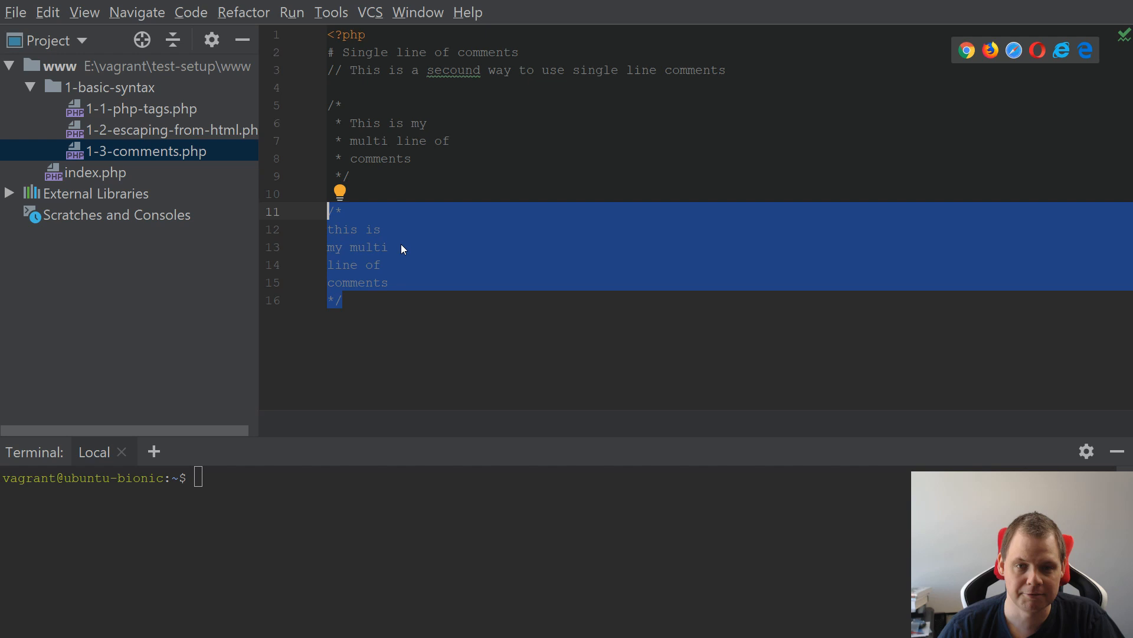
{"action": "mouse_move", "coordinate": [396, 274]}
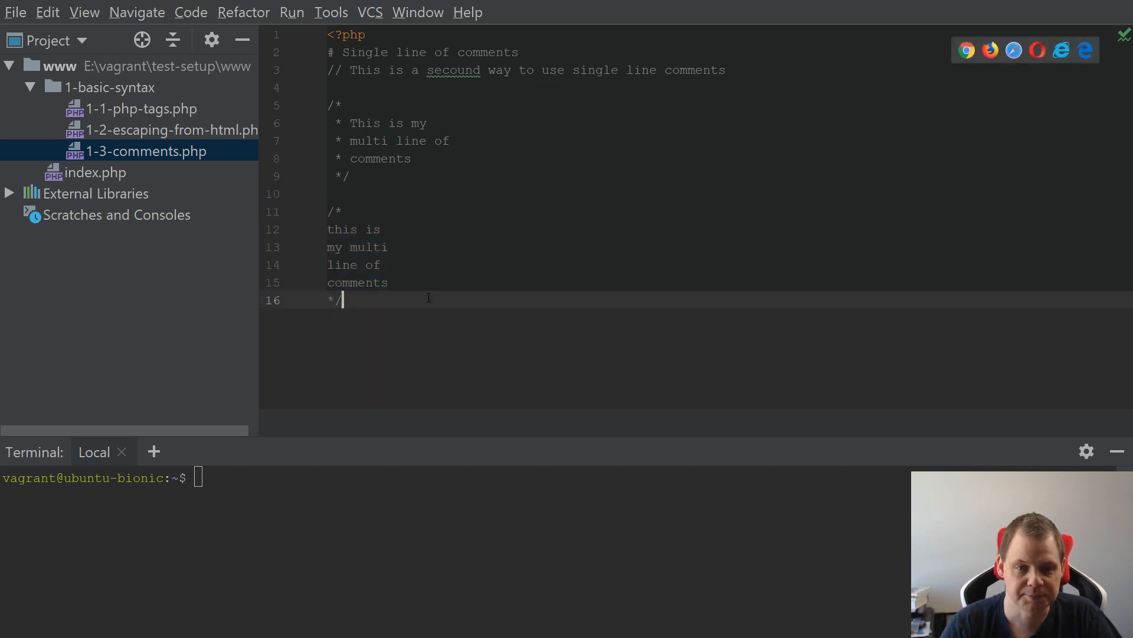
{"action": "key", "text": "Enter"}
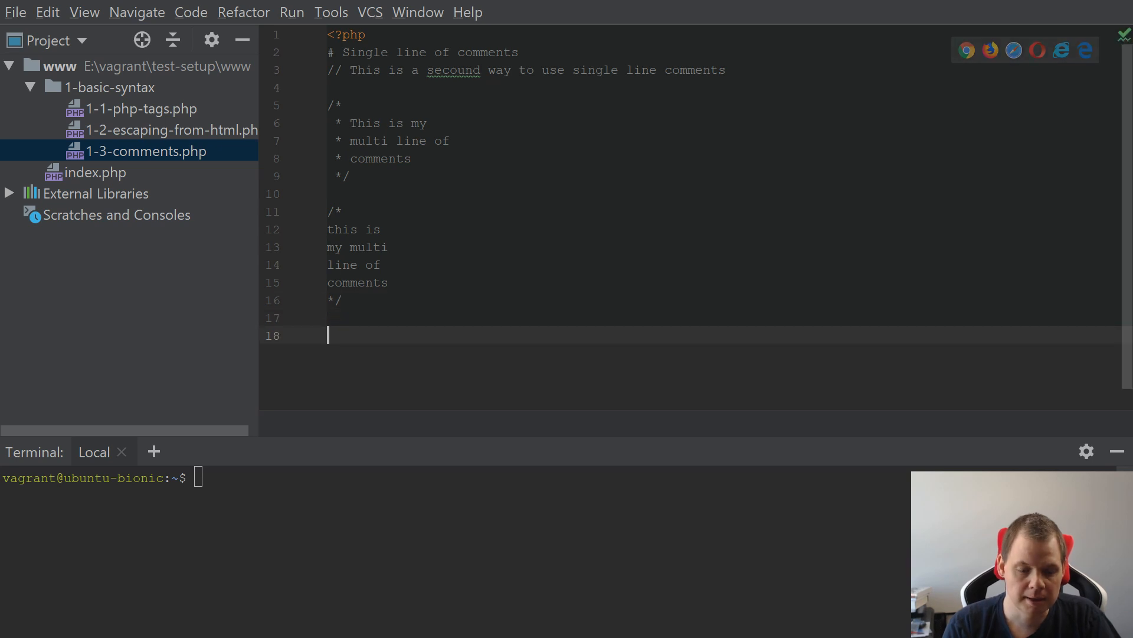
Write a /* */ comment framed by # rows reading 'This are you do not touch' and select it.
{"action": "type", "text": "/*"}
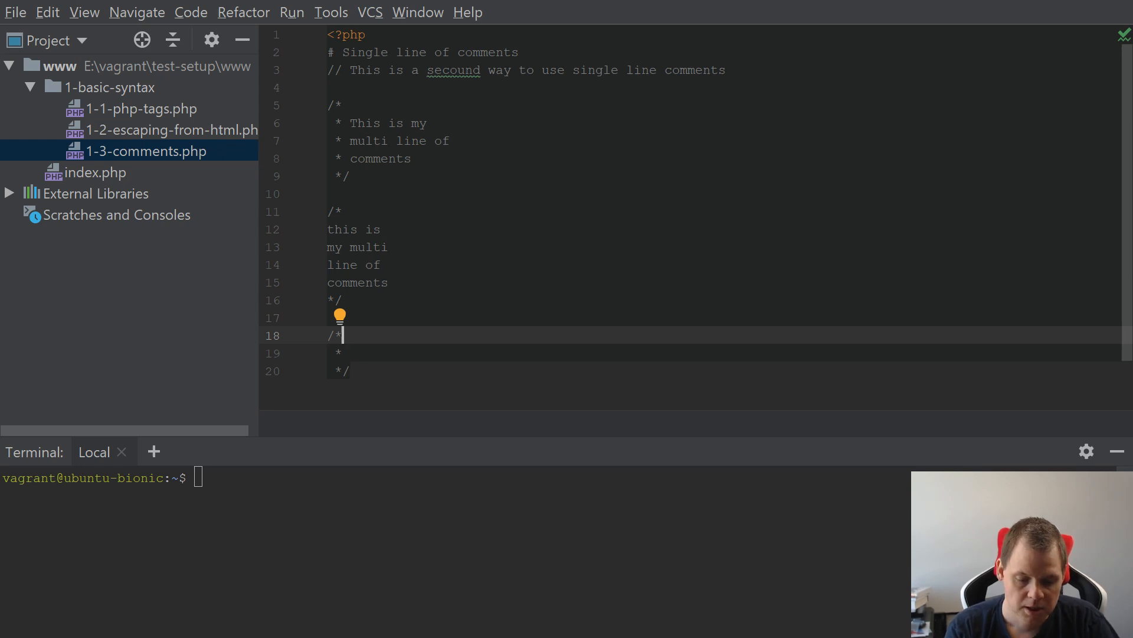
{"action": "type", "text": "##########################################"}
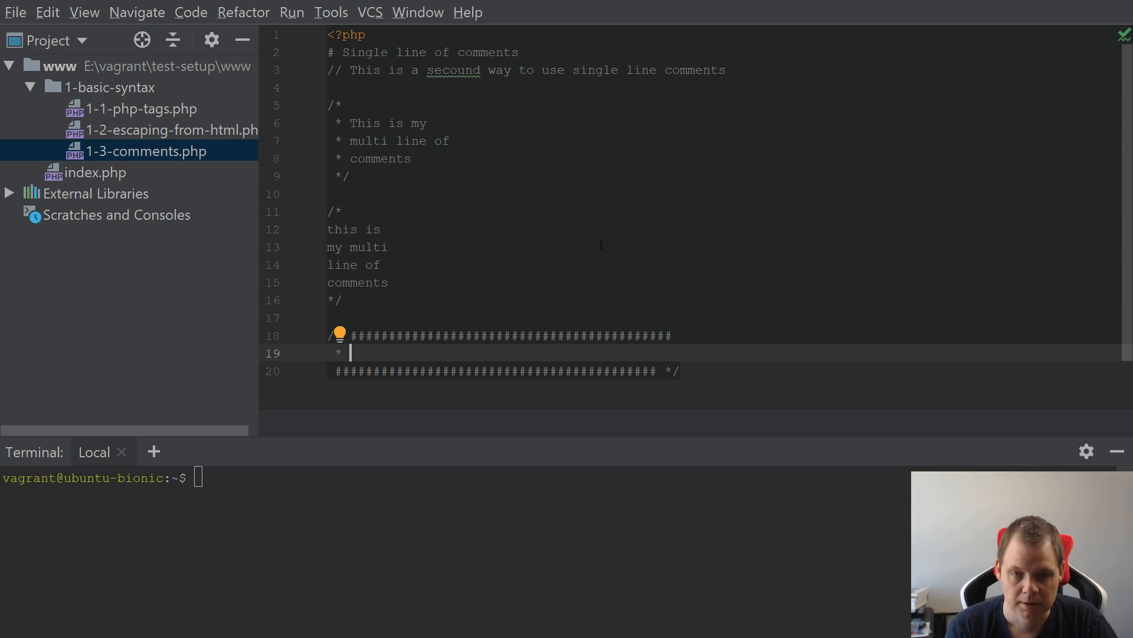
{"action": "type", "text": "This are"}
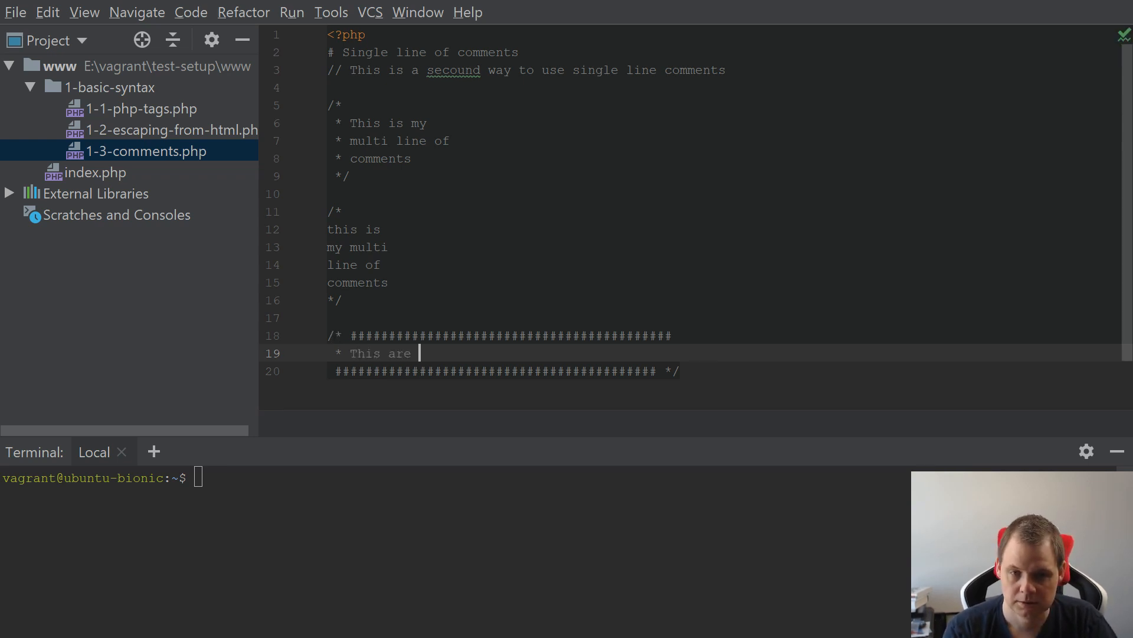
{"action": "type", "text": "you do not touch"}
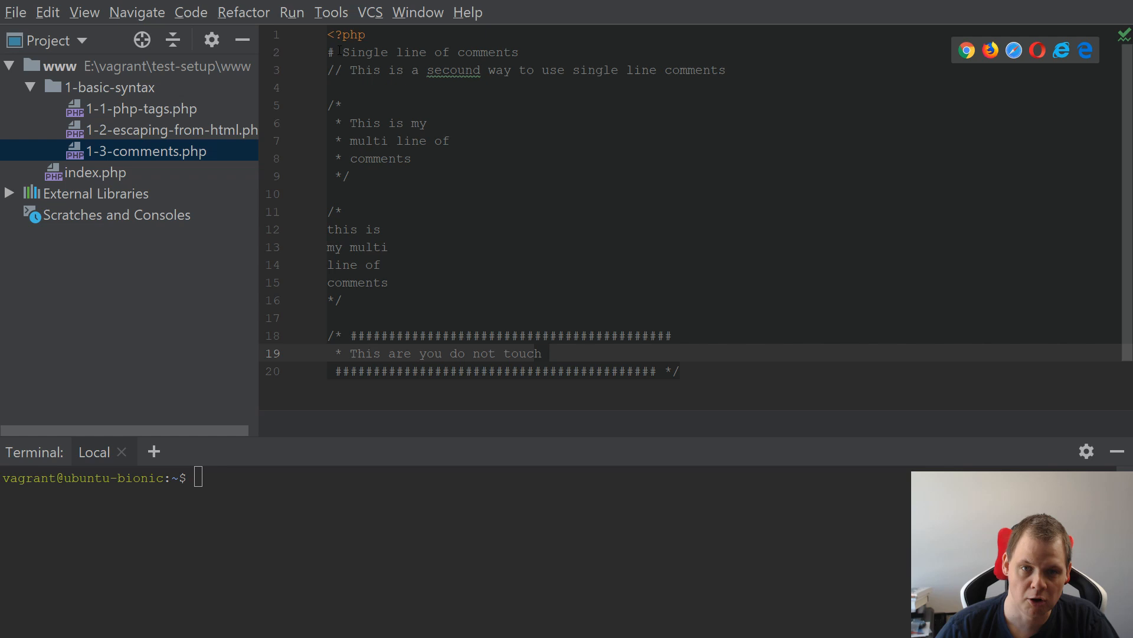
{"action": "left_click", "coordinate": [426, 300]}
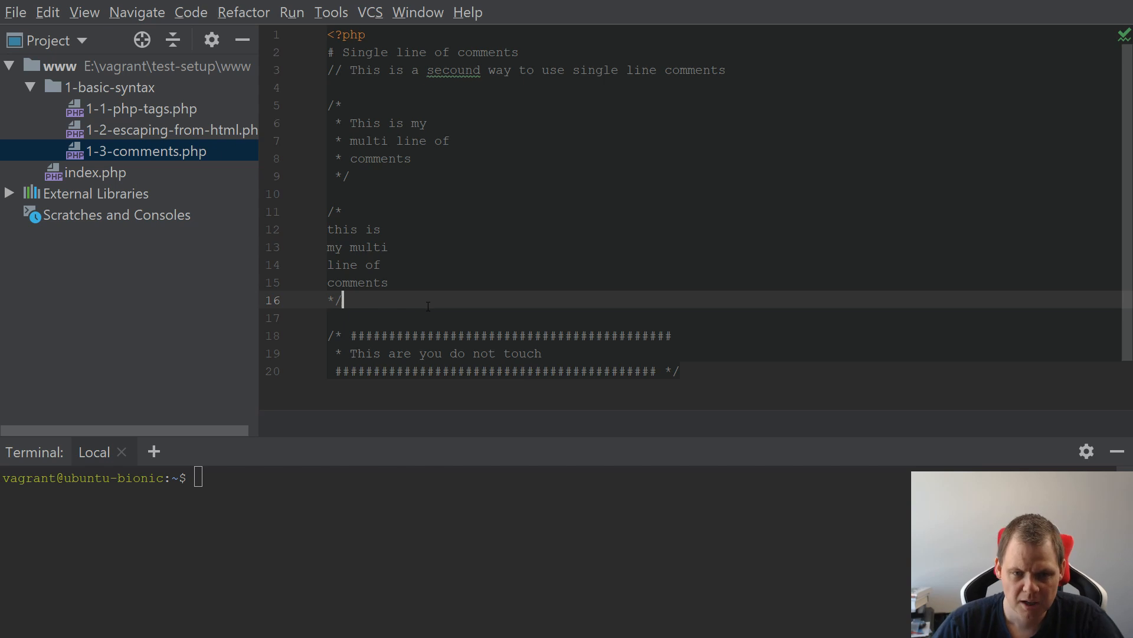
{"action": "left_click_drag", "start_coordinate": [343, 317], "coordinate": [680, 371]}
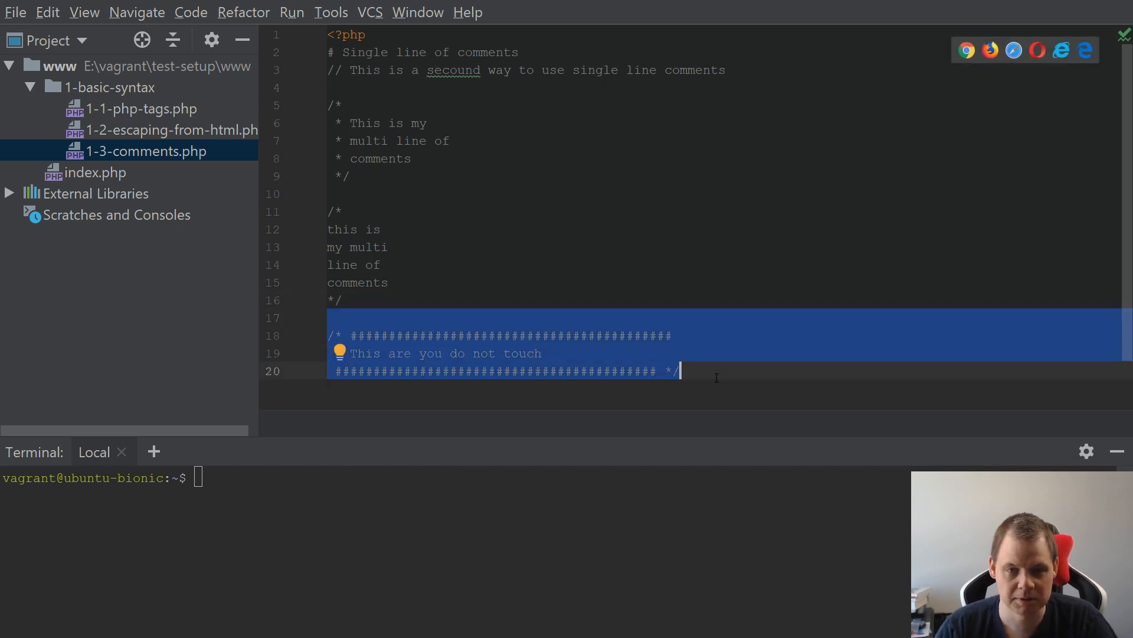